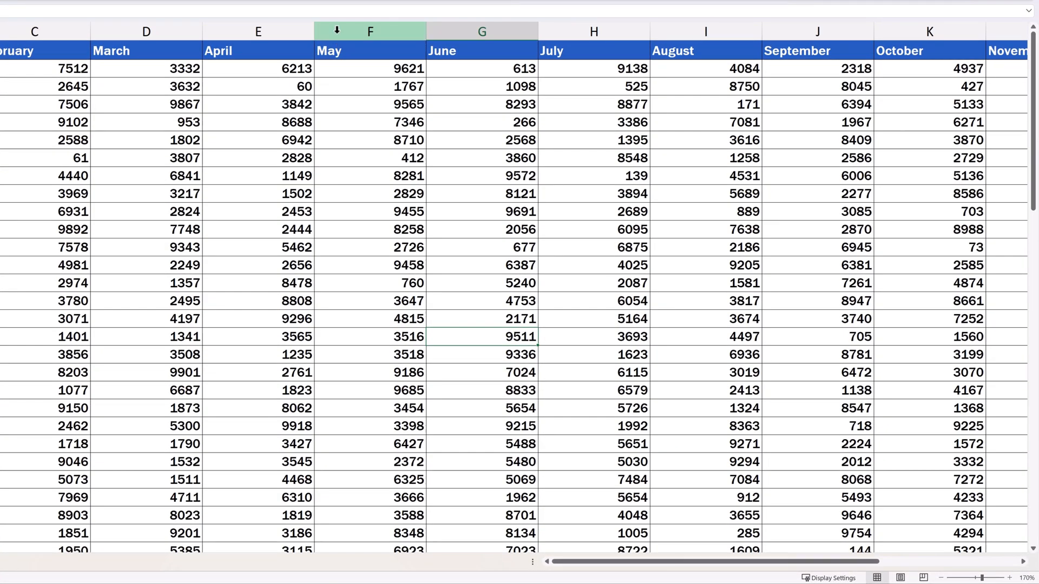
Select the May column and insert a blank column before it with Ctrl+Shift+Plus
click(370, 32)
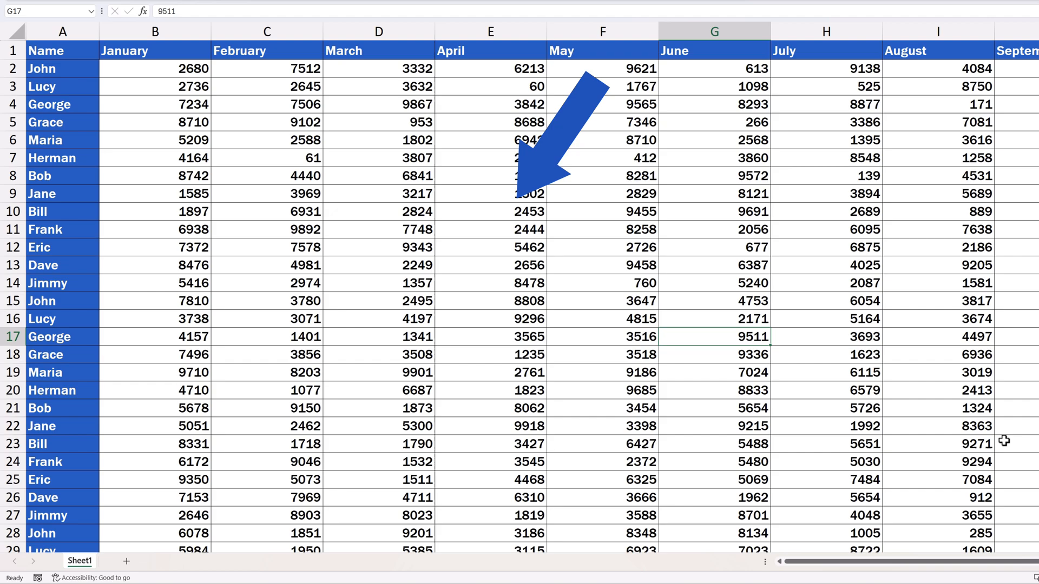
click(601, 31)
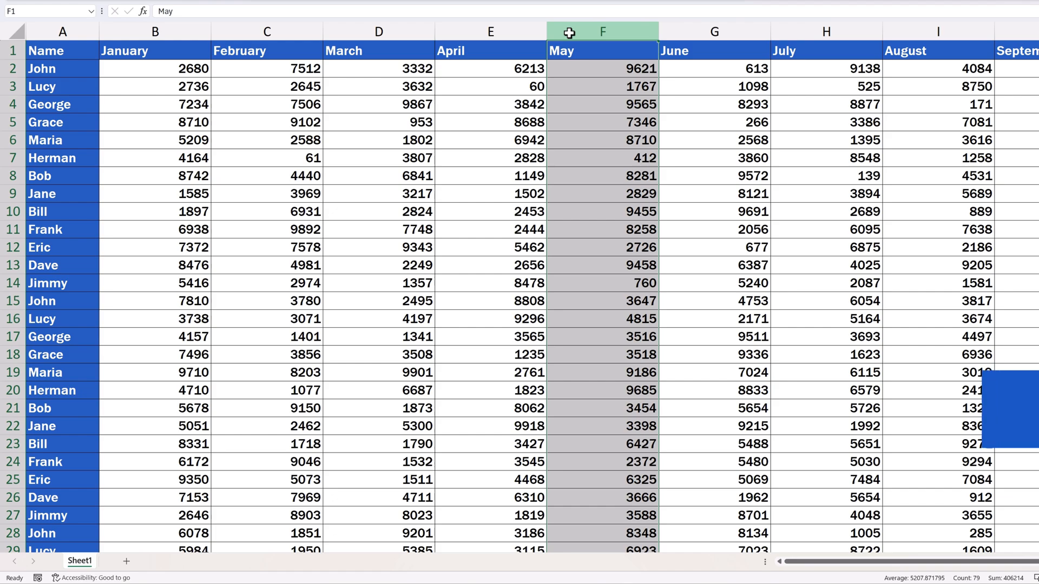
key(ctrl++)
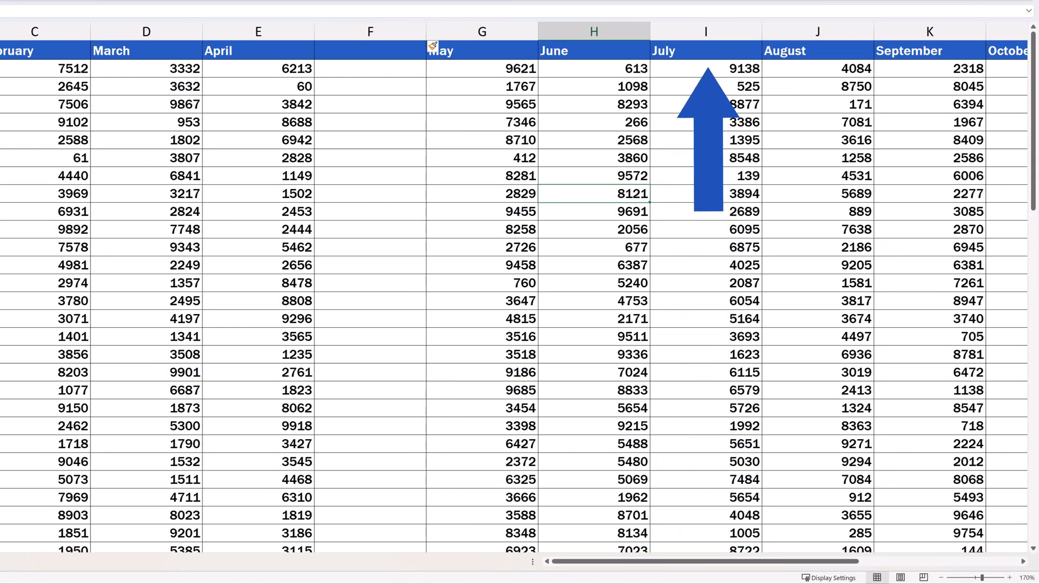
Select the July column and insert a blank column before it with Alt+I+C
click(705, 31)
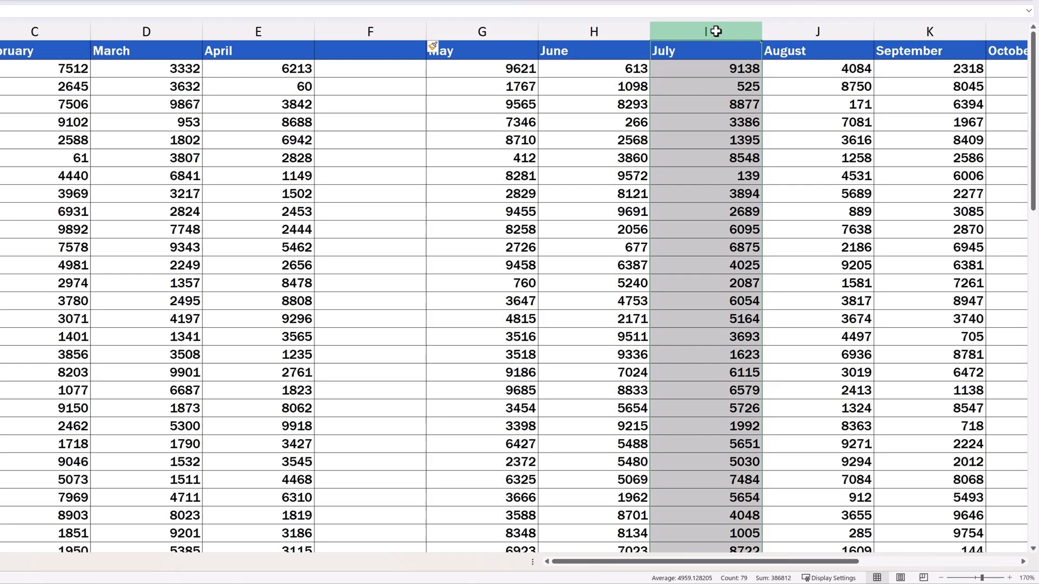
key(alt+i+c)
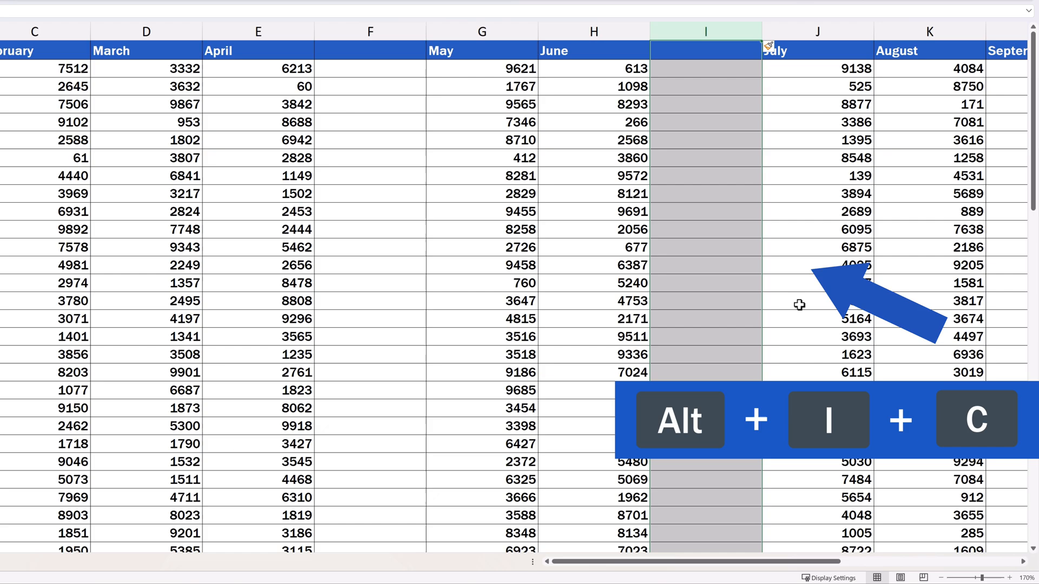
key(alt+i+c)
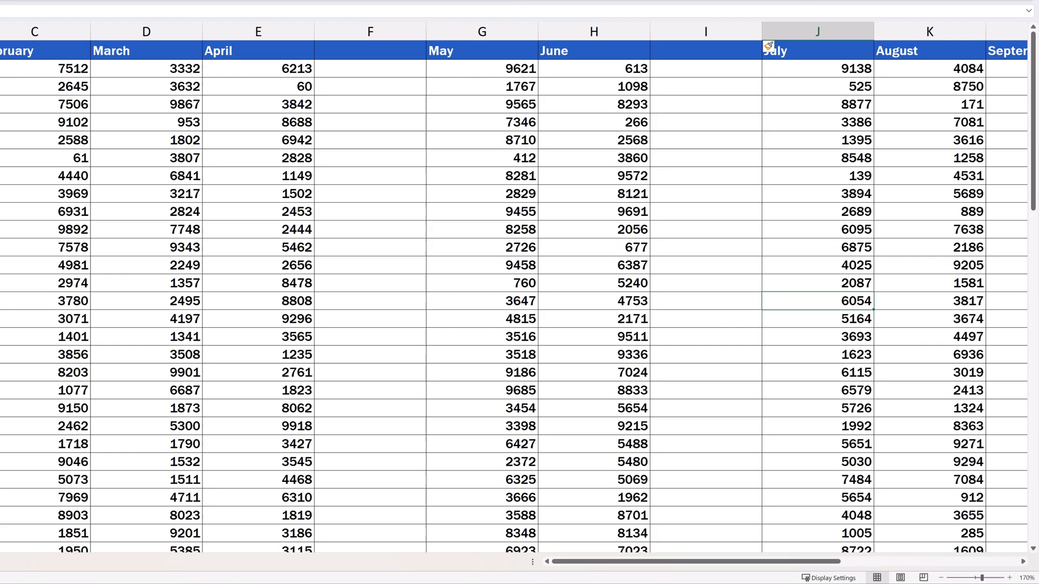
scroll(left, 3)
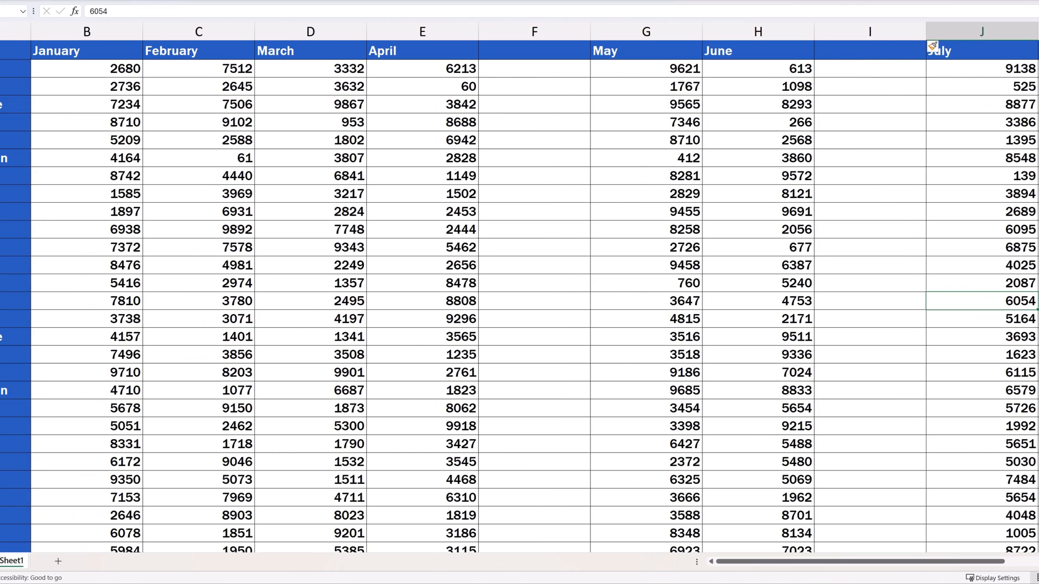
scroll(left, 3)
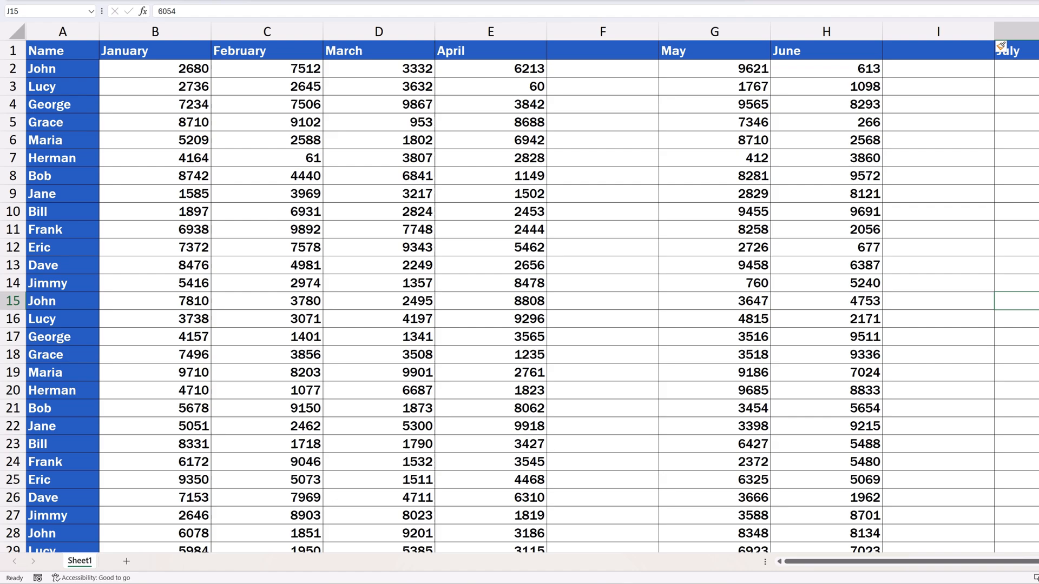